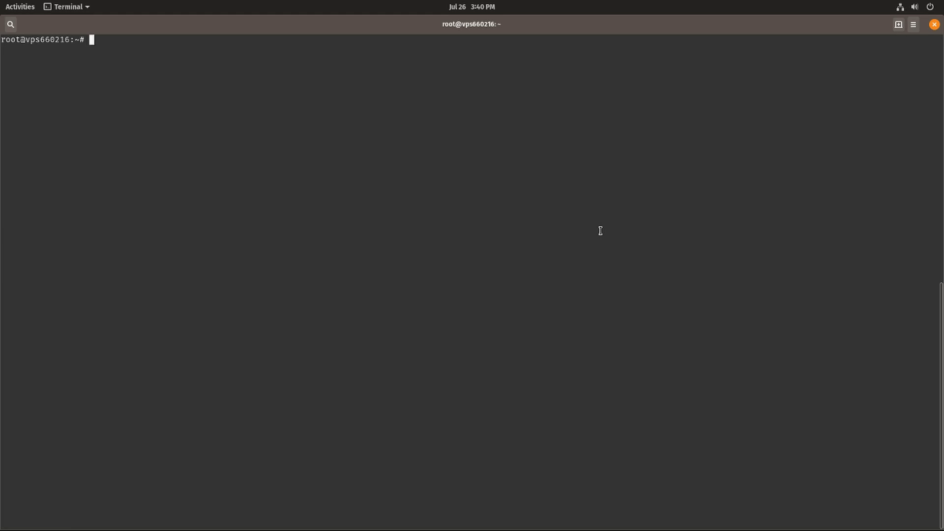
Step: List the home folder including hidden files and move into .ssh, which holds authorized_keys
type("ls -l")
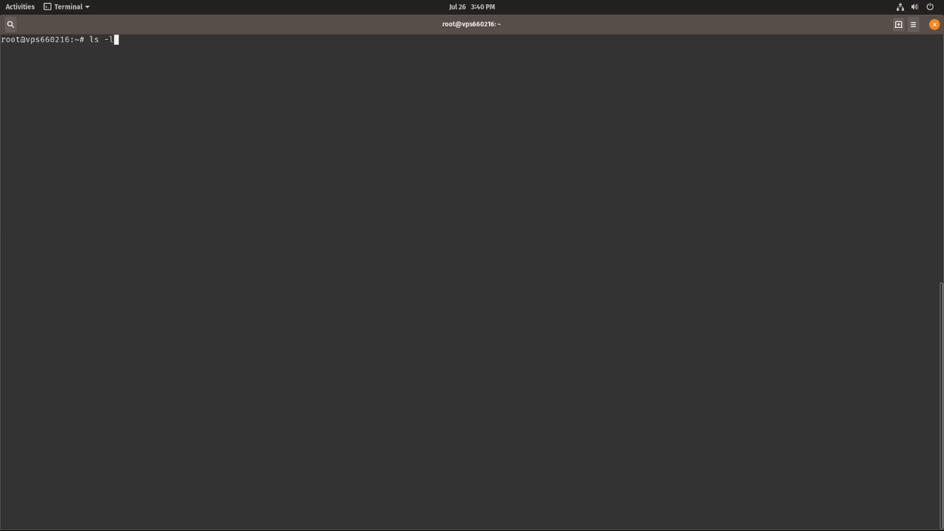
key("Return")
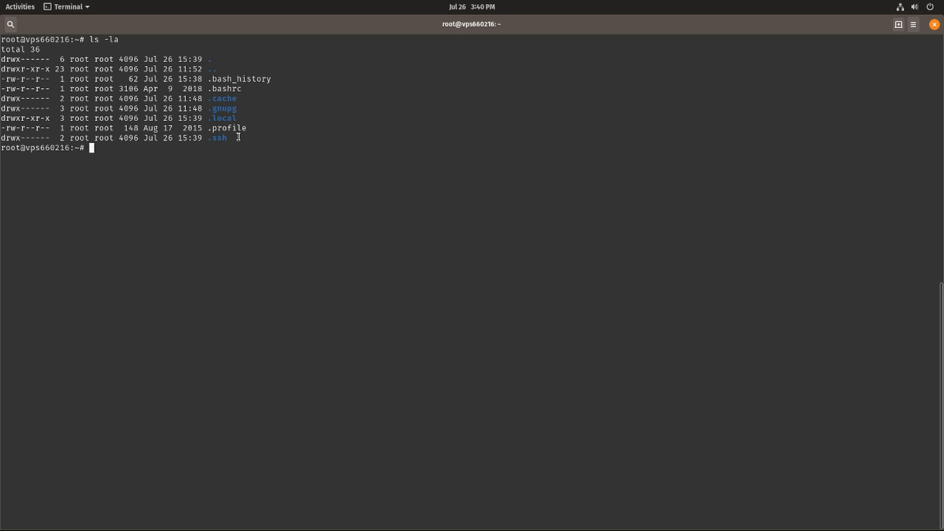
double_click(218, 138)
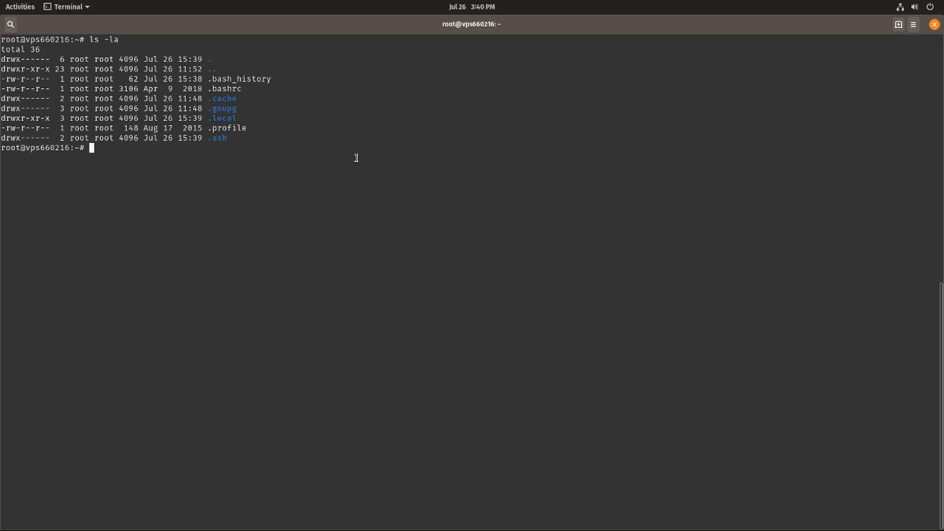
type("cd .ssh")
type("ls")
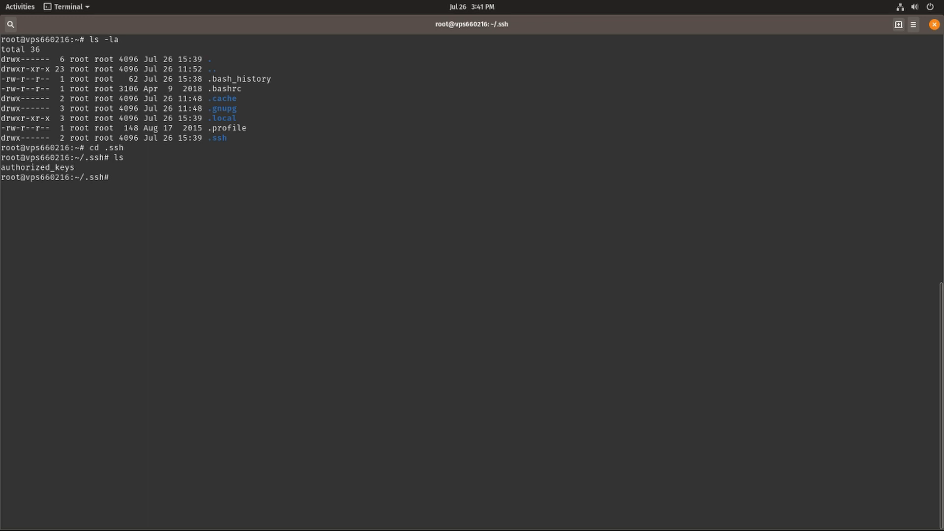
type("nano")
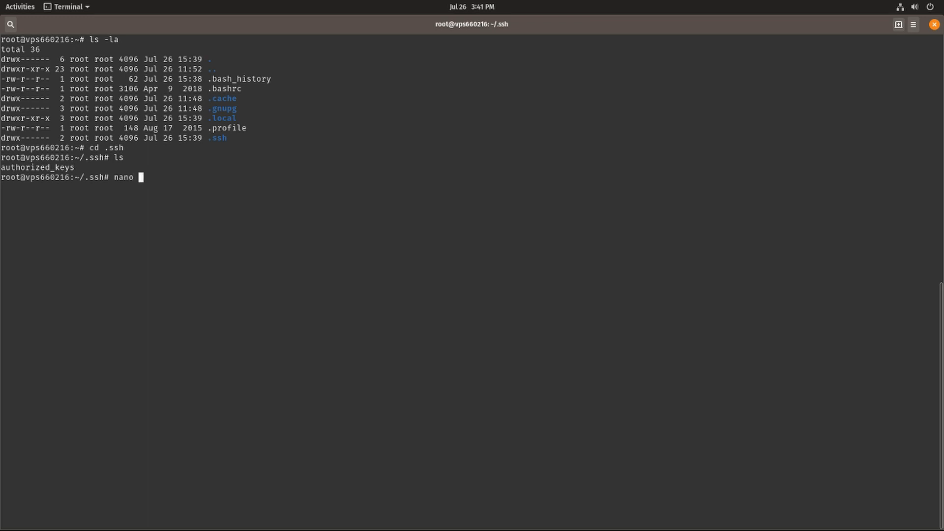
type("au")
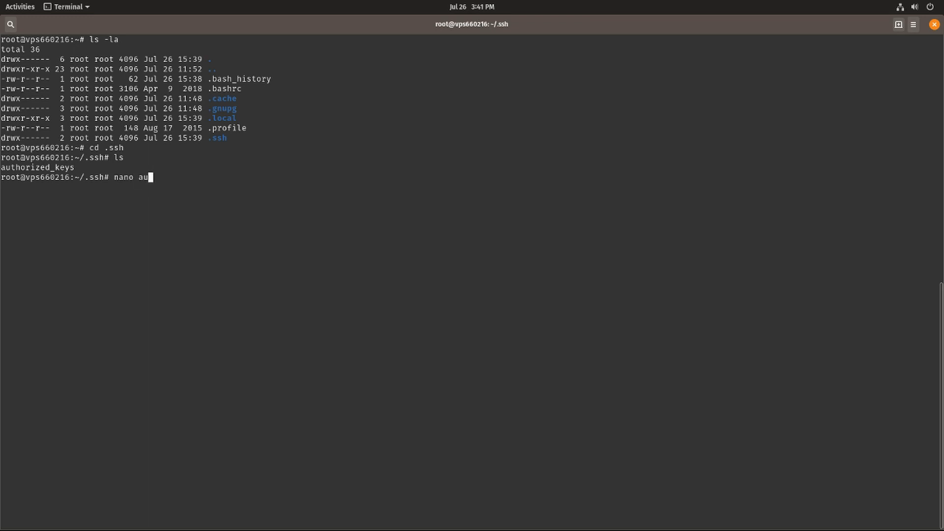
type("thorized")
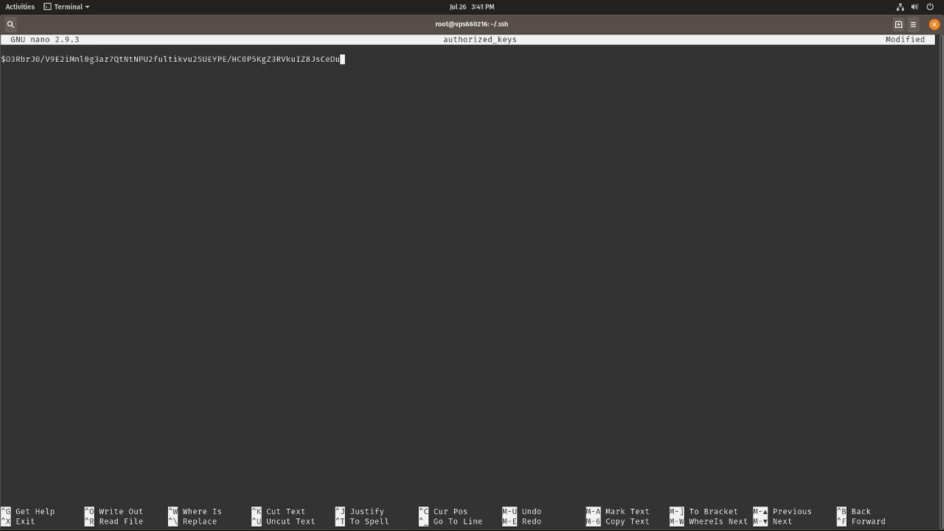
Step: Remove the ssh-rsa public key line from authorized_keys and save the file
type("ssh-rsa AAAAB3NzaC1yc2EAAAADAQABAAABAQDhMP2Q+Kv+EXmXvs7oWDwZTO1V/WO+QKP+TB/1YD3aegrjk/MToWXaLjA+Q/h")
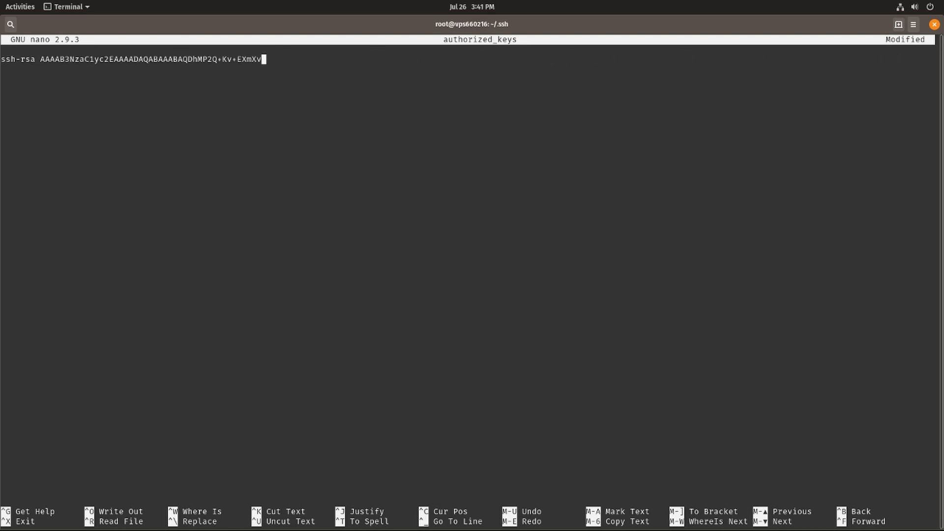
key("ctrl+k")
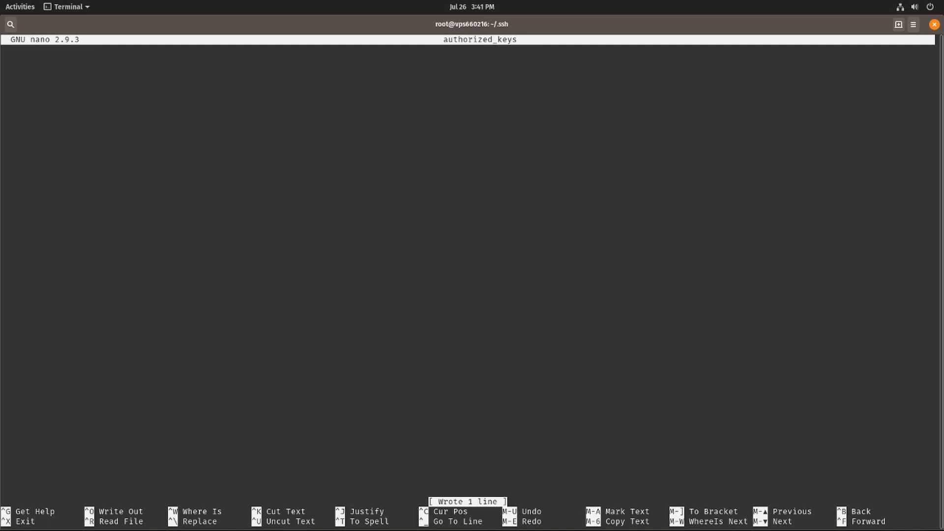
Step: Quit nano, exit the server, and retry ssh as root to 51.68.44.131
key("ctrl+x")
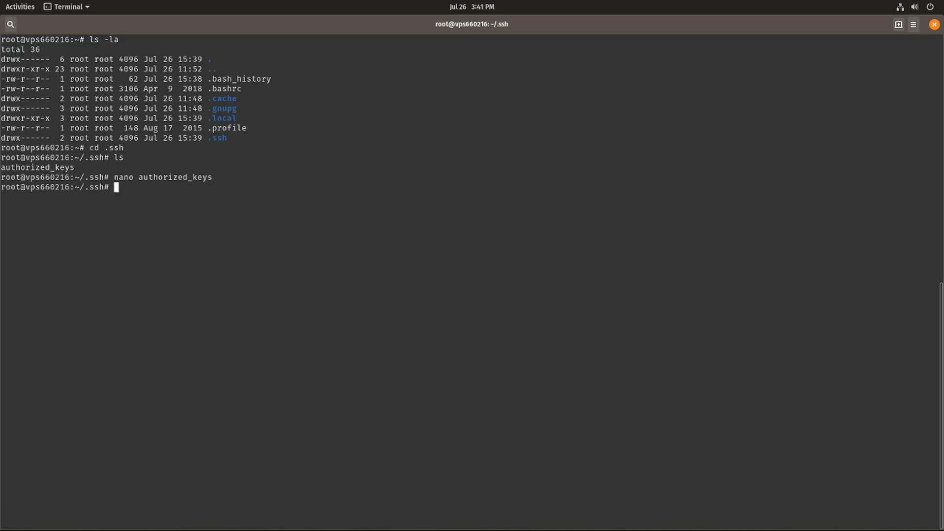
type("exit")
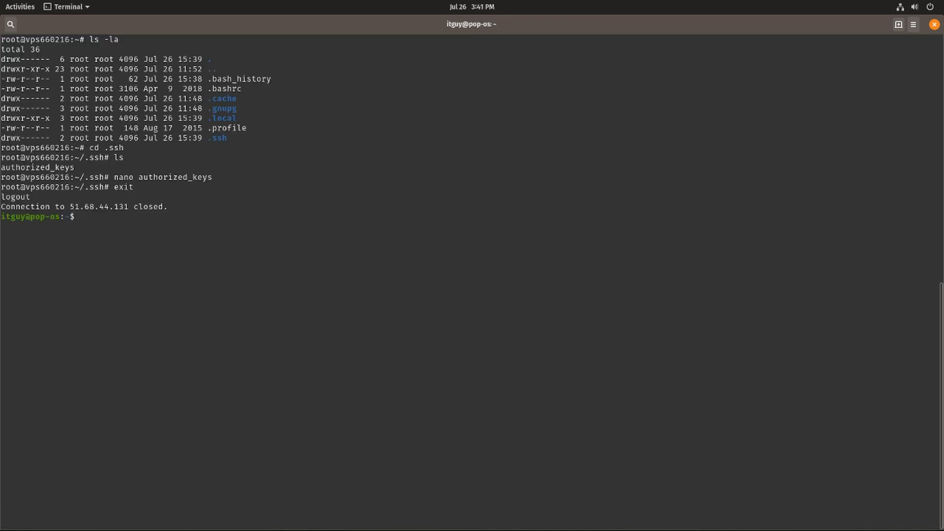
type("ssh -l root 51.68.44.131")
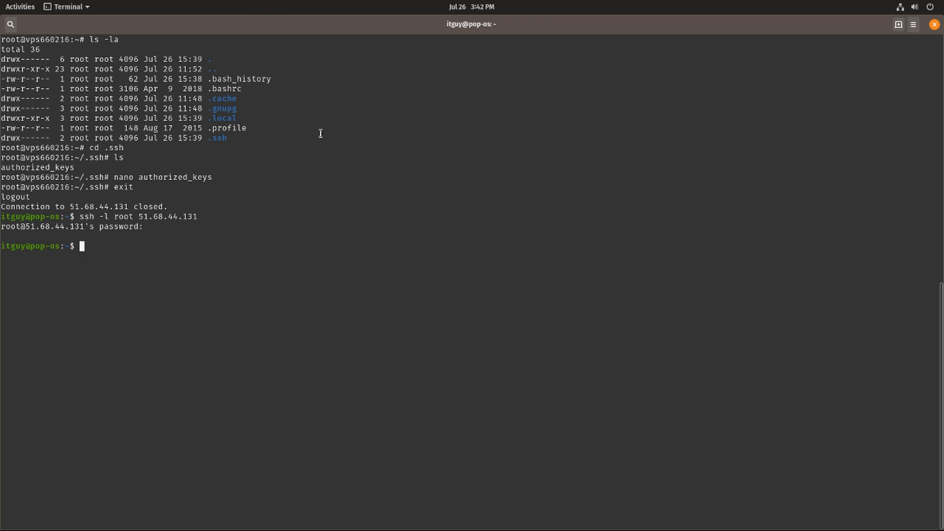
mouse_move(338, 230)
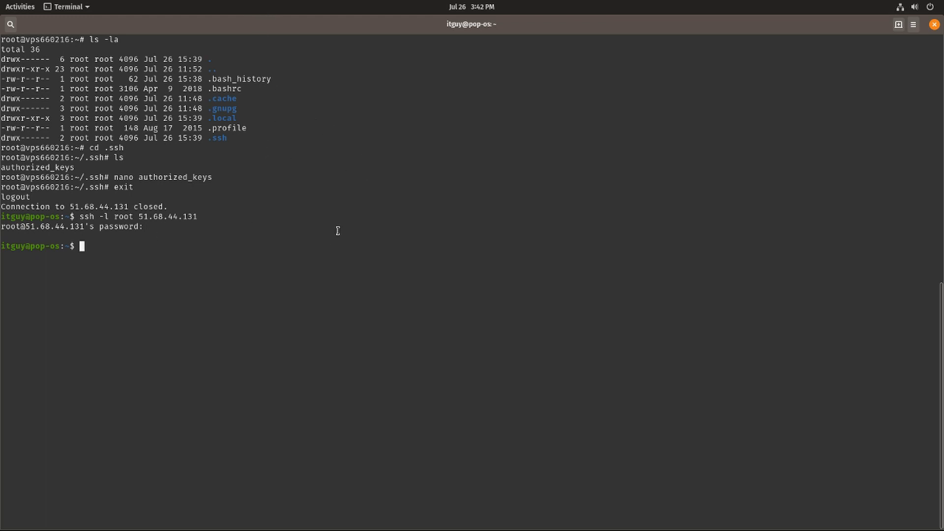